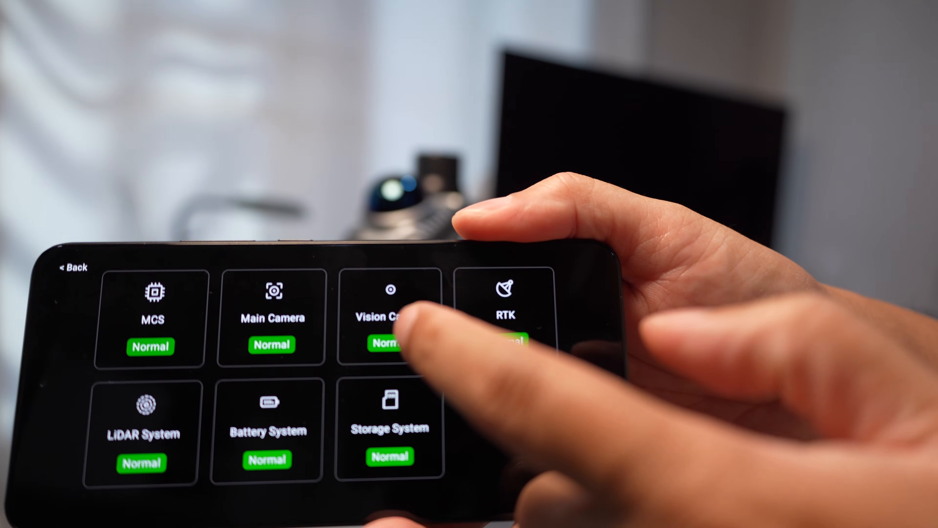
Review the device status page showing all scanner subsystems as Normal
left_click(389, 317)
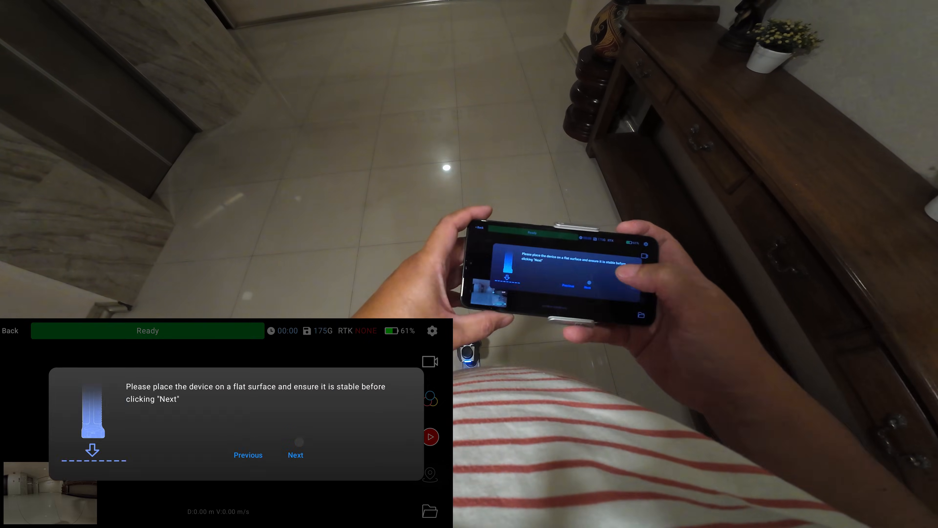
Continue past the flat-surface initialization so the scan starts recording
left_click(295, 455)
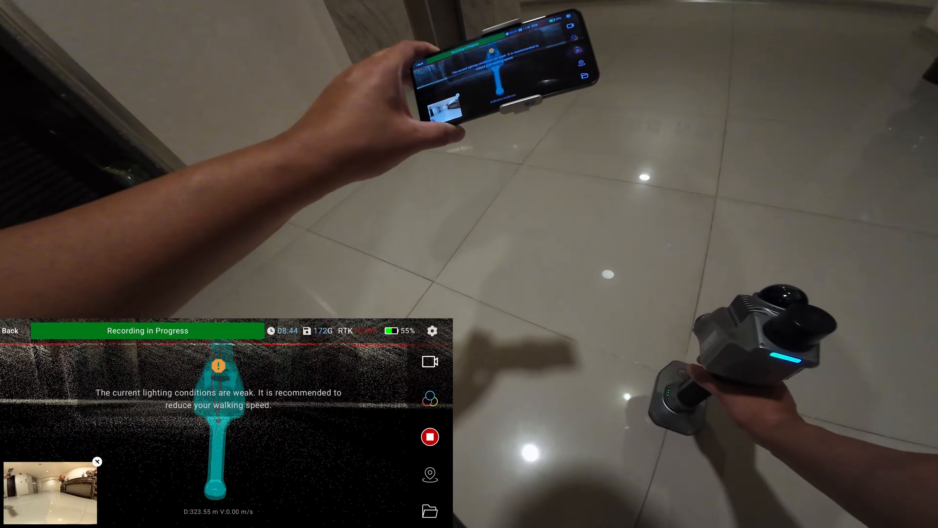
Stop the recording and confirm completing the scanning project
left_click(430, 437)
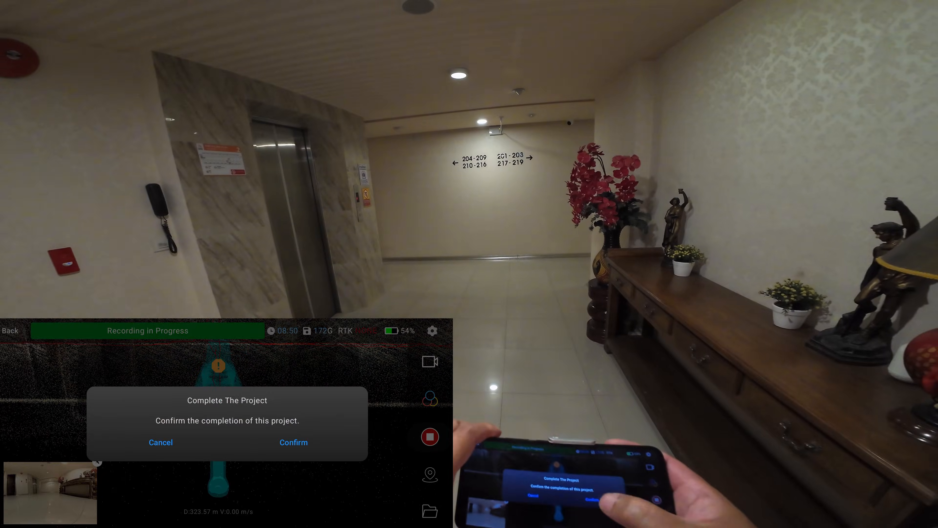
left_click(292, 442)
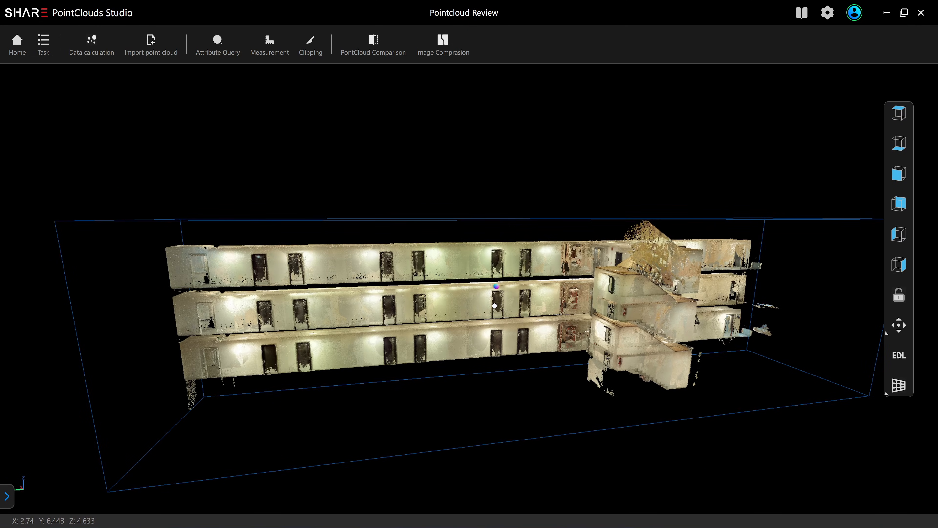
Start Clipping with the 3D box tool to isolate a thin vertical slice of the building
left_click(310, 44)
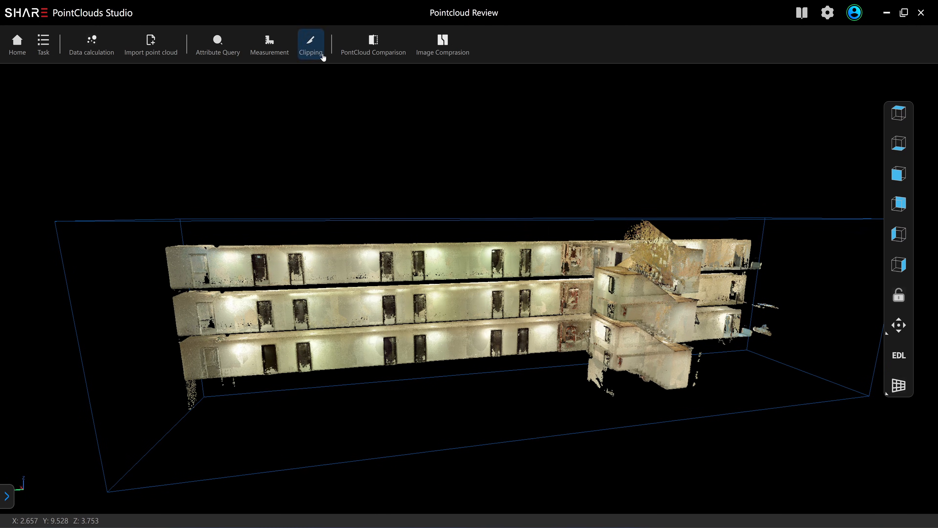
left_click(311, 43)
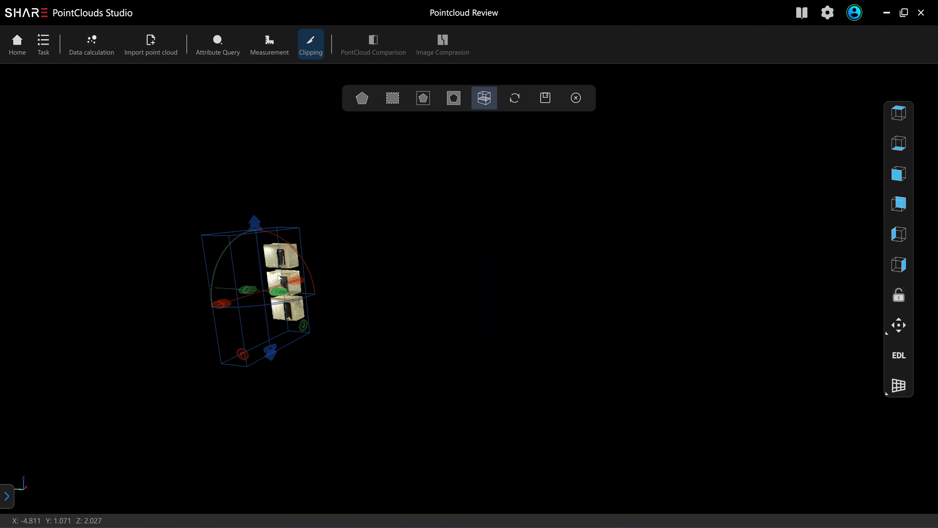
mouse_move(544, 98)
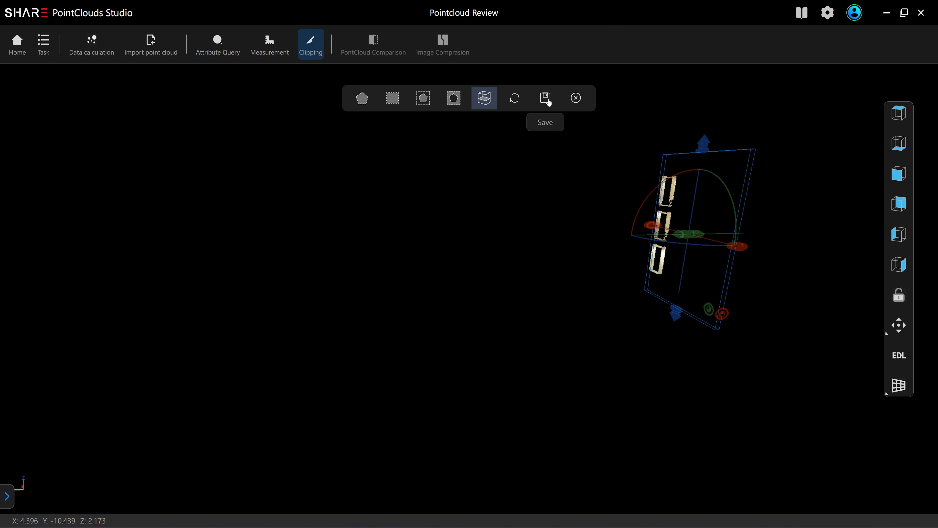
Save the clipped slice and complete a two-point floor height measurement of 2.973 m
left_click(269, 44)
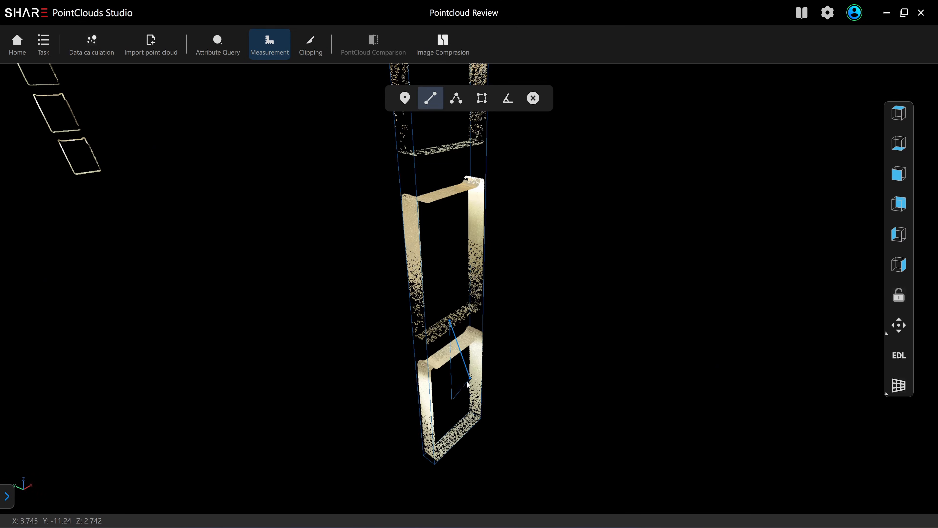
left_click(469, 378)
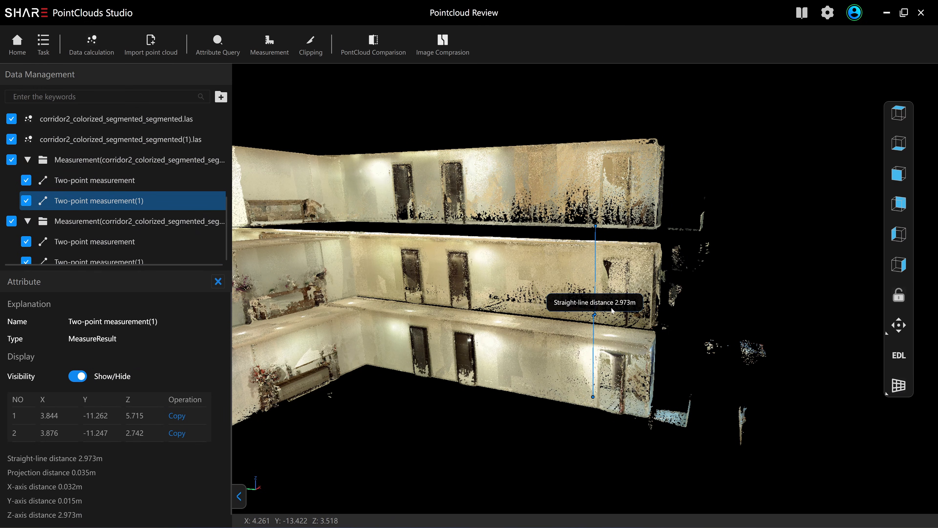
View the cross-section from the front and select Two-point measurement(1) reading 2.984 m
left_click(830, 417)
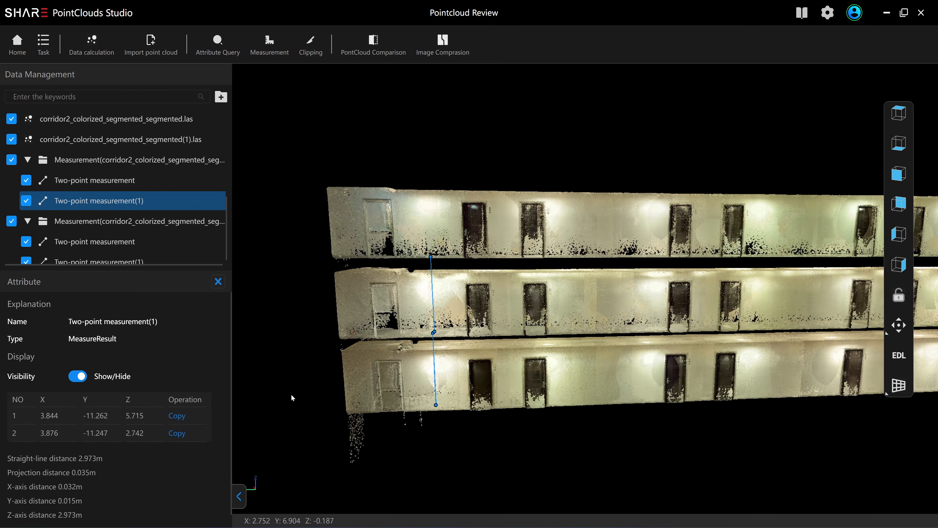
left_click(94, 241)
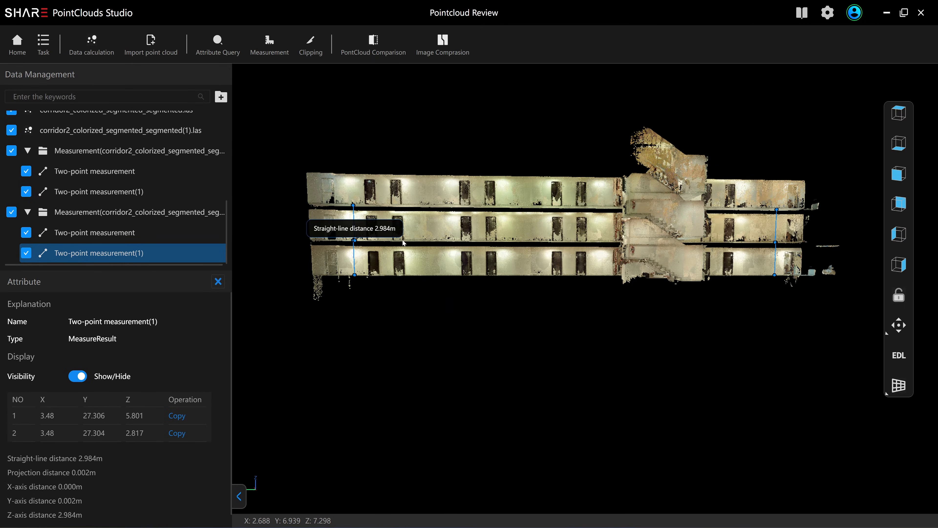
mouse_move(511, 245)
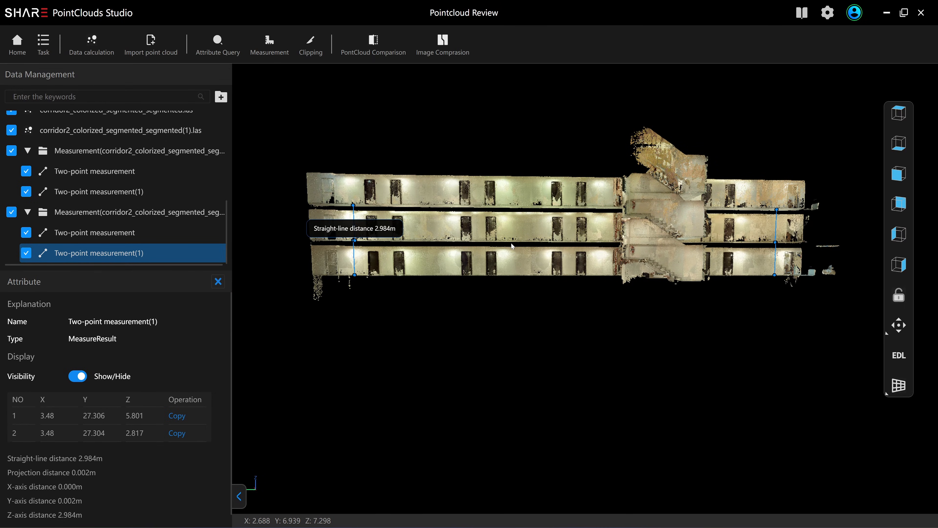
left_click(238, 497)
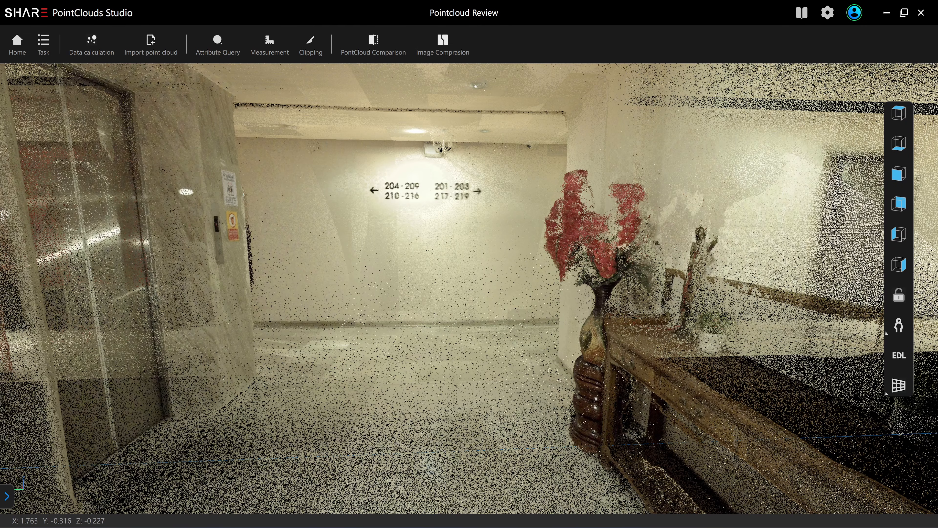
mouse_move(514, 473)
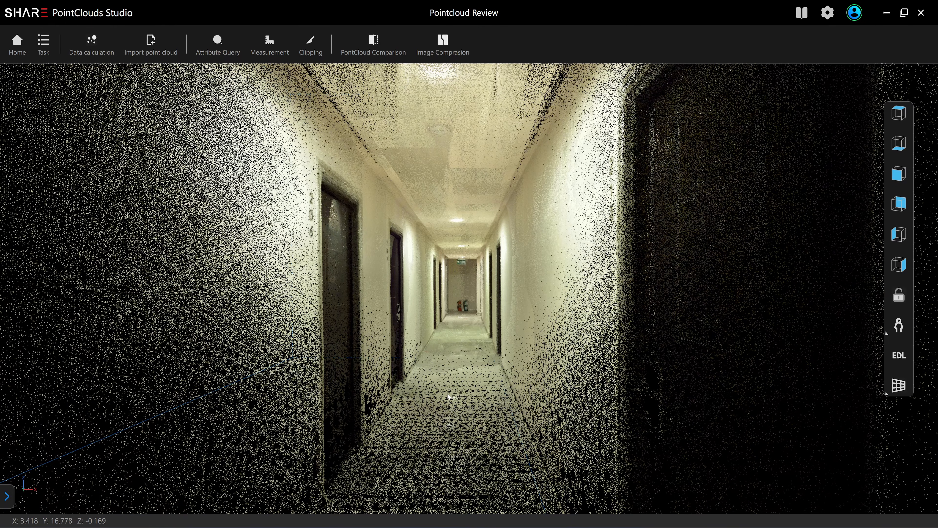
mouse_move(438, 395)
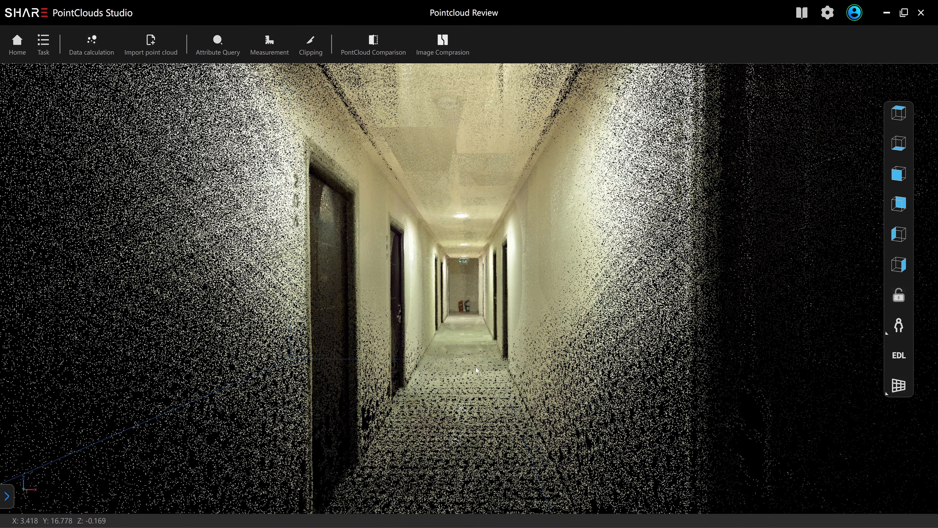
mouse_move(490, 394)
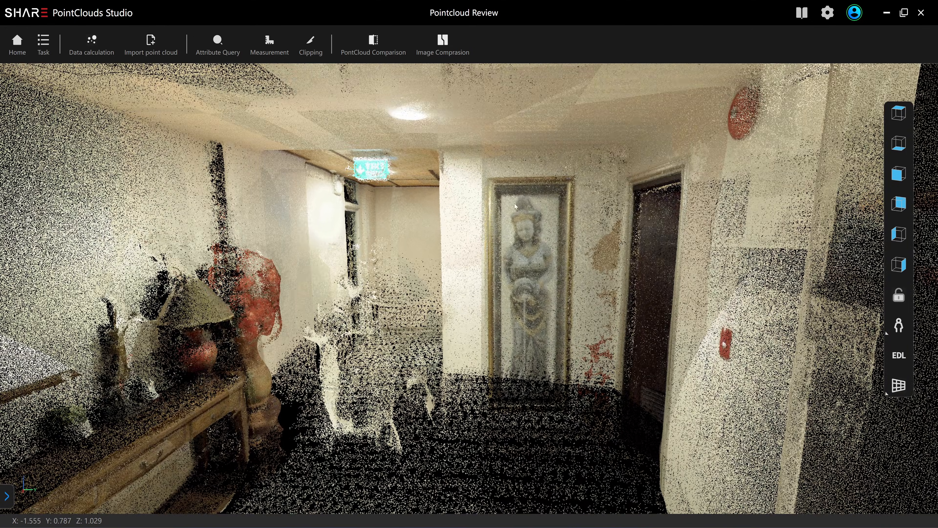
Walk forward in first-person mode toward the framed statue painting and exit sign
left_click_drag(513, 206, 580, 344)
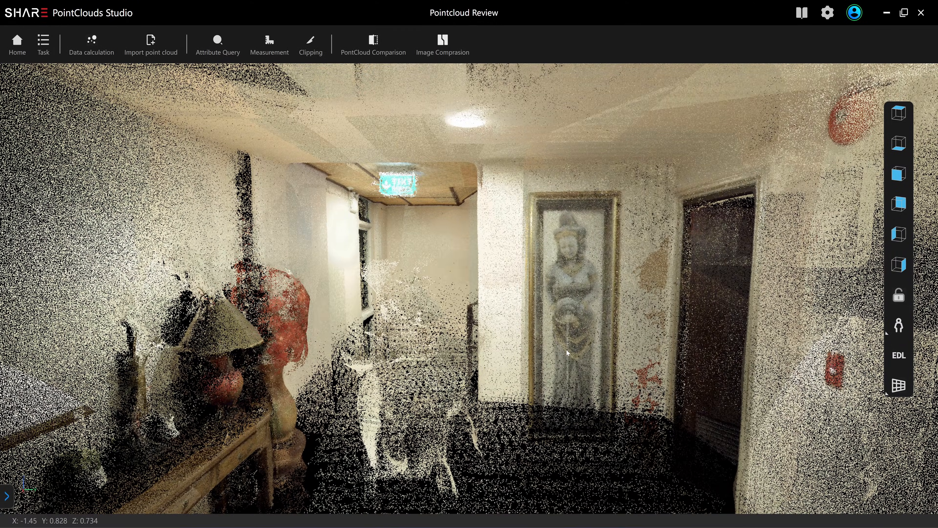
mouse_move(575, 348)
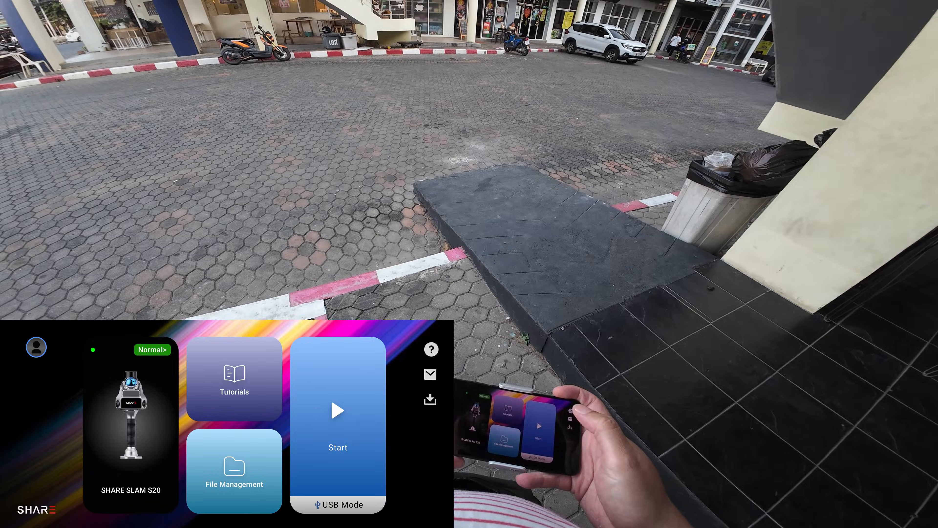
Open the SHARE SLAM S20 app home screen with Start, Tutorials and File Management
left_click(337, 419)
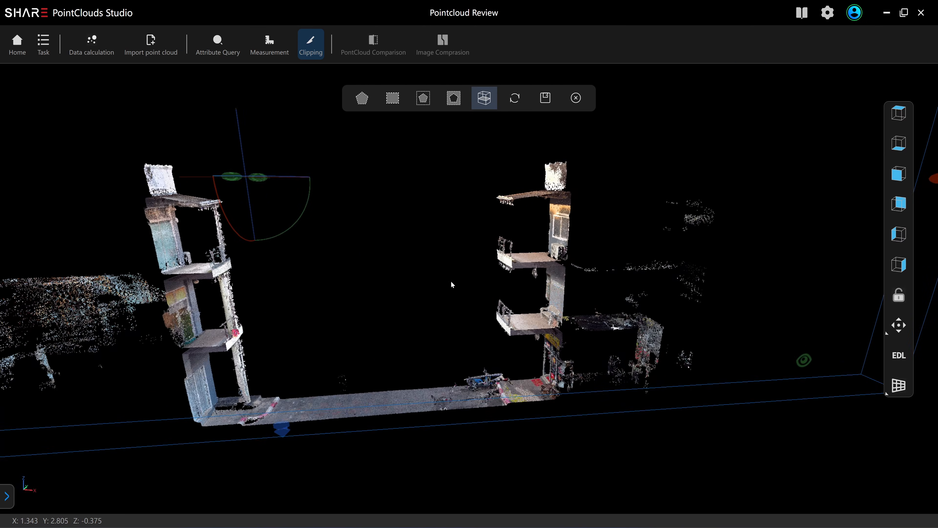
Bring up the measurement tools for the clipped balcony stacks
left_click(269, 44)
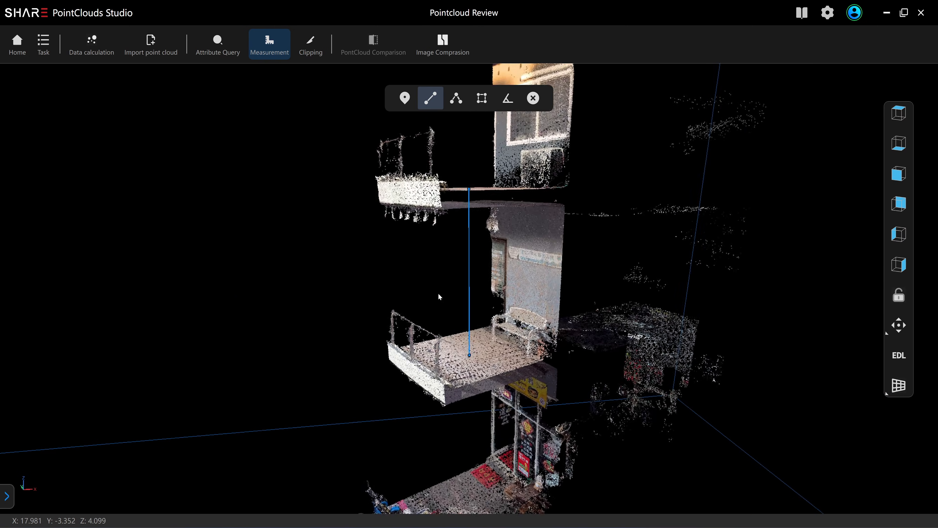
Measure the height between two balcony floors and read the second measurement, 3.553 m
left_click_drag(440, 298, 497, 304)
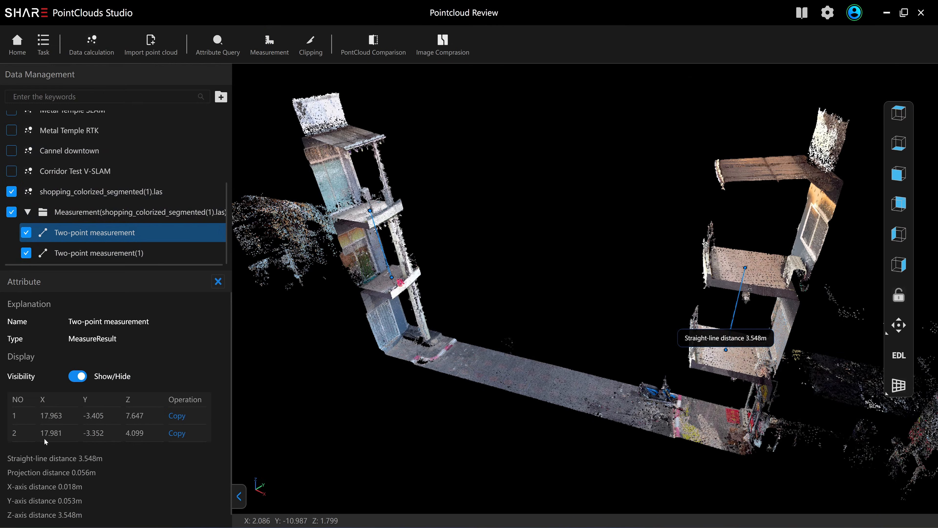
mouse_move(76, 519)
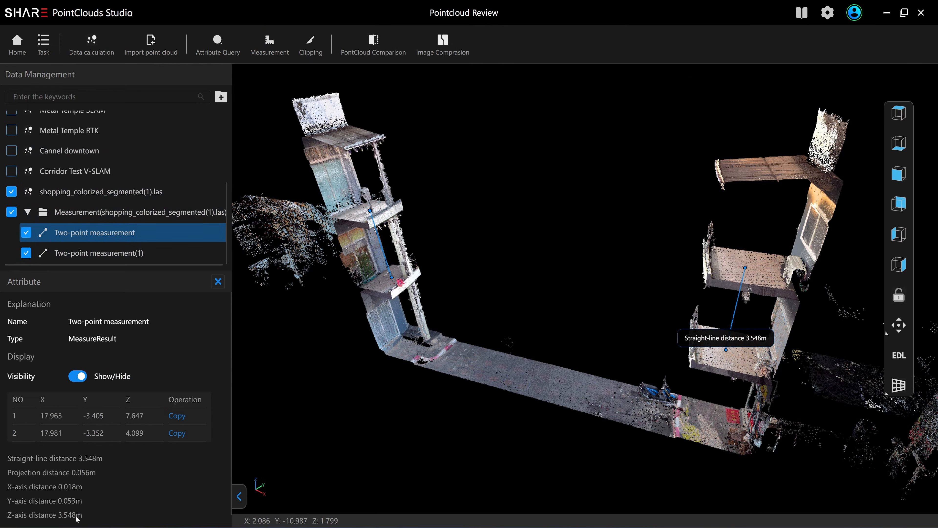
left_click(98, 252)
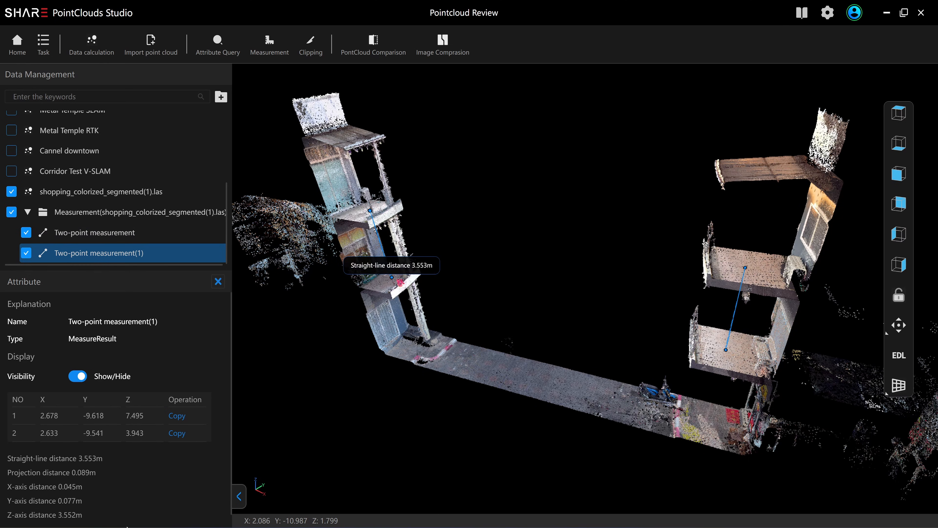
Rotate the scan side-on and compare the 3.548 m and 3.553 m floor heights
left_click_drag(389, 282, 514, 356)
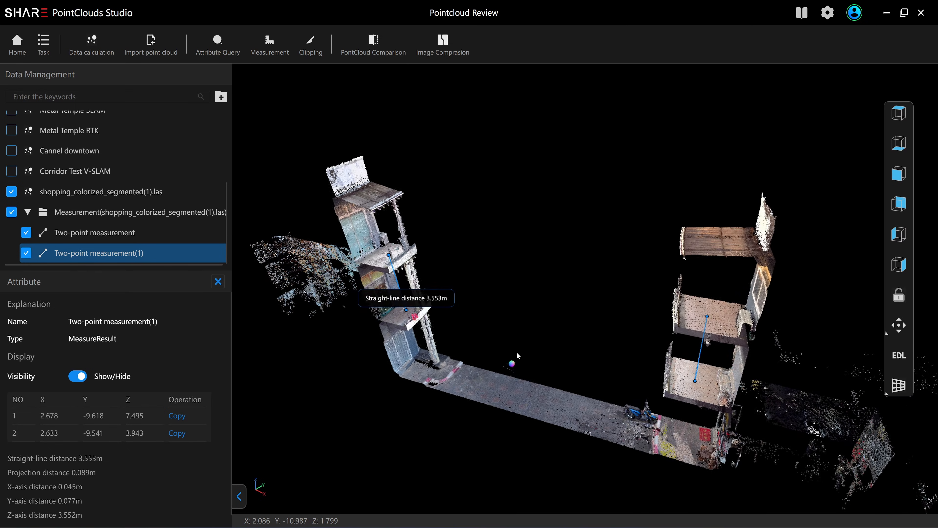
left_click_drag(517, 356, 473, 254)
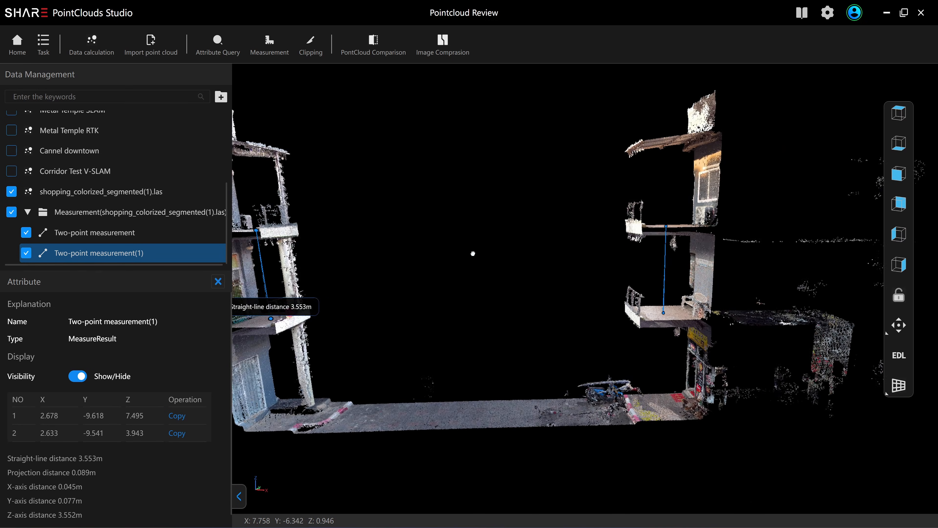
left_click(93, 232)
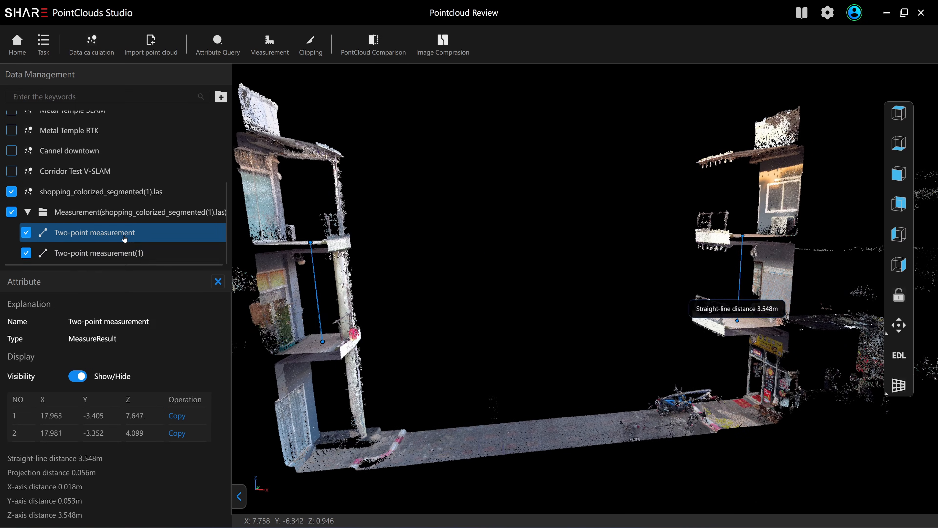
left_click(99, 252)
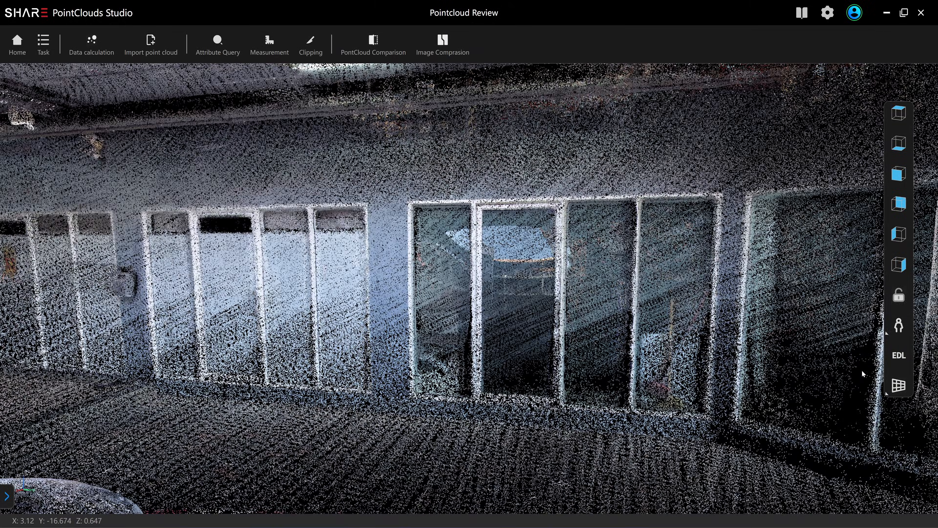
left_click(269, 44)
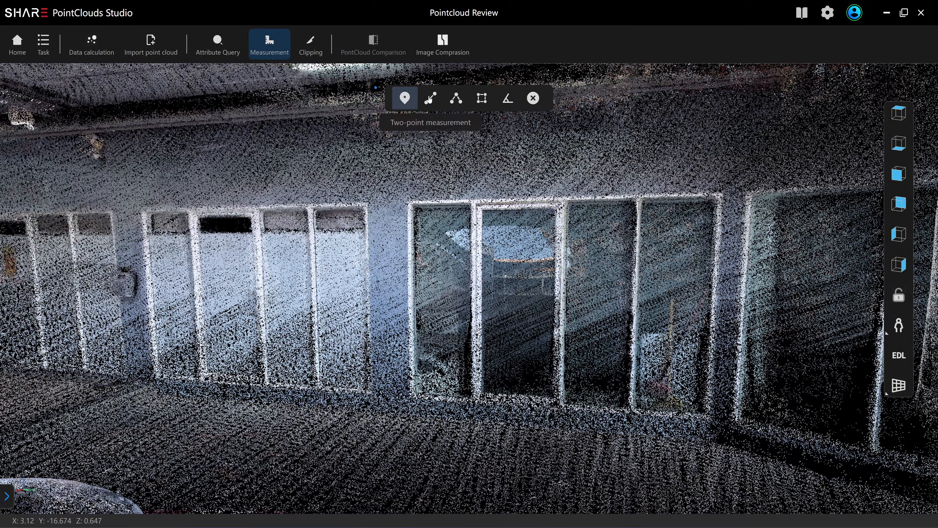
left_click(430, 99)
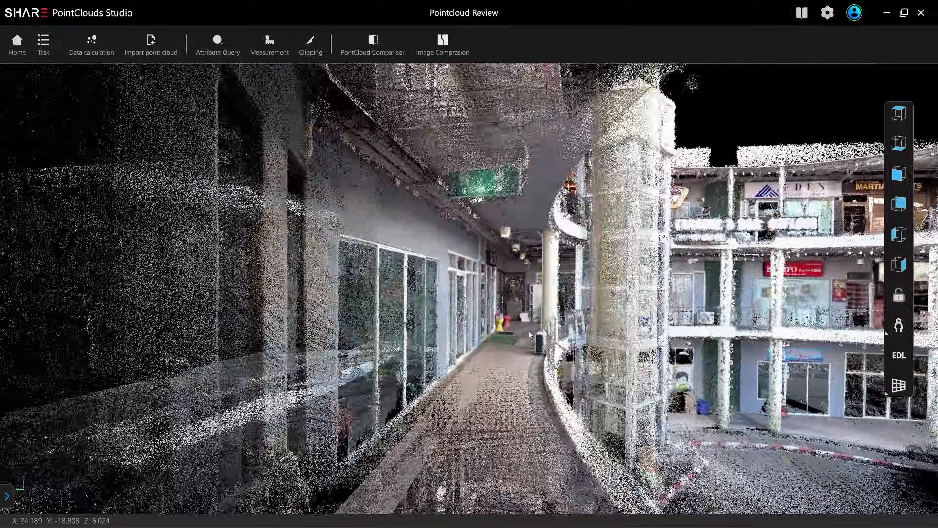
Look along the upper gallery walkway at eye level in First person mode
left_click_drag(526, 333, 547, 332)
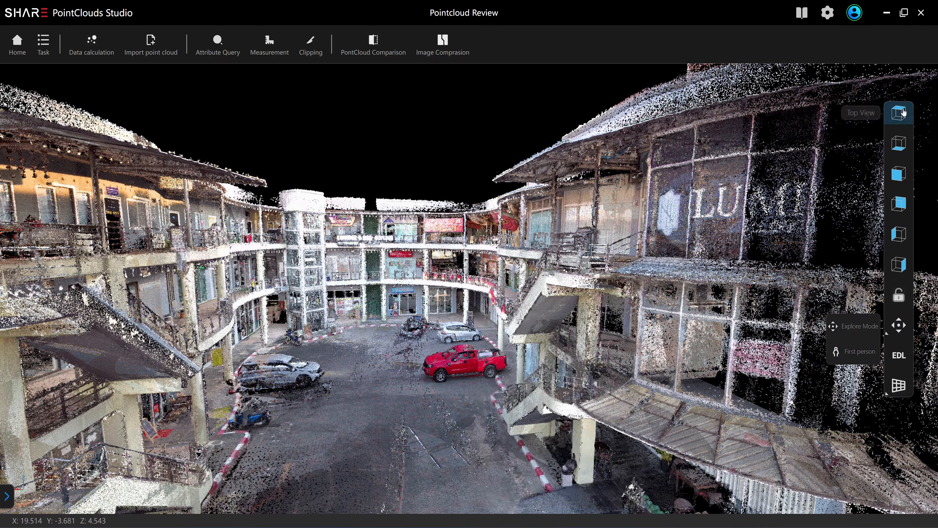
Switch to Top View to show the whole mall courtyard cloud from overhead
left_click(897, 114)
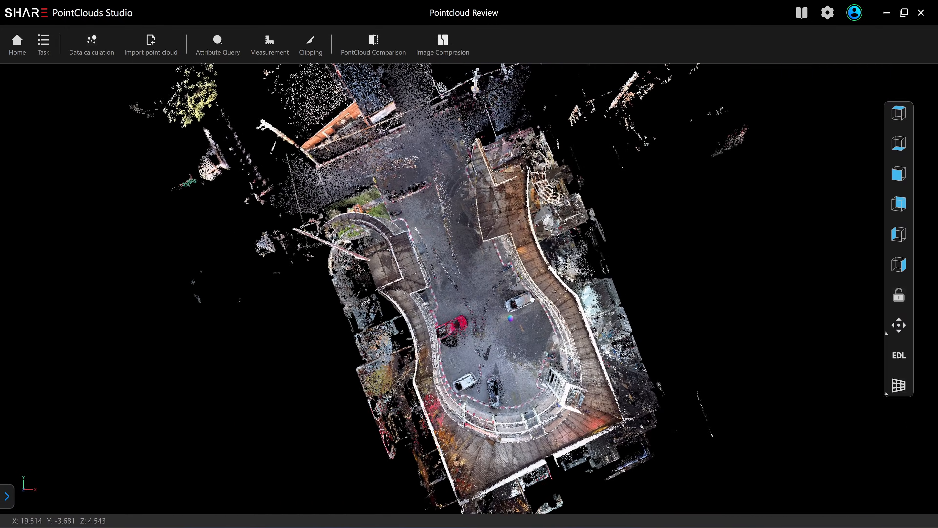